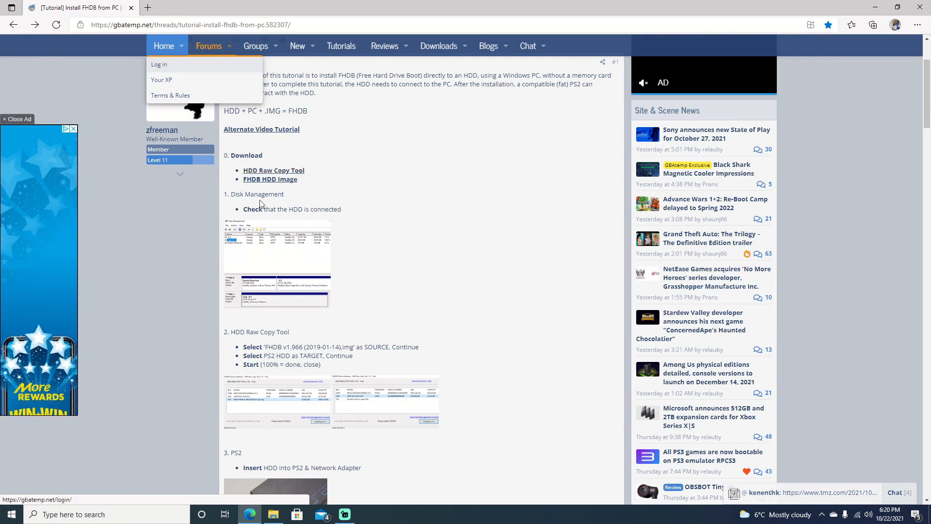
mouse_move(273, 171)
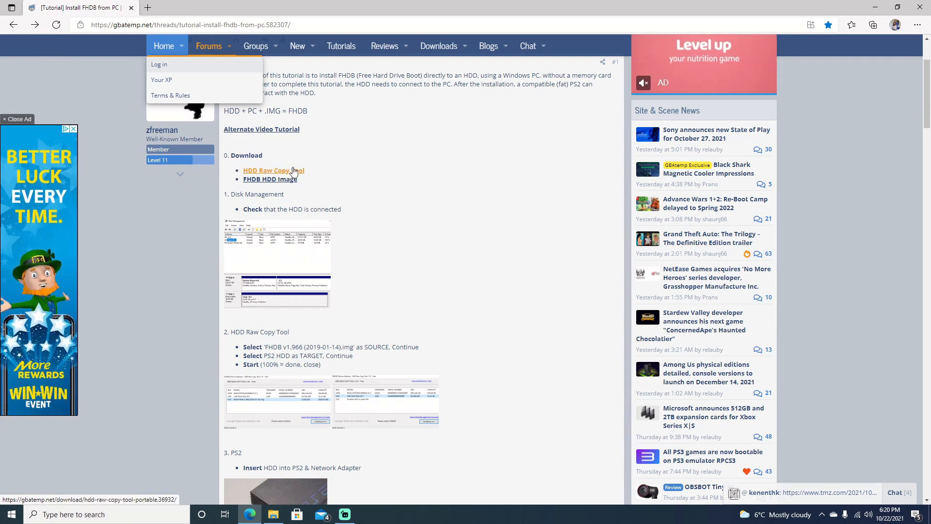
mouse_move(270, 180)
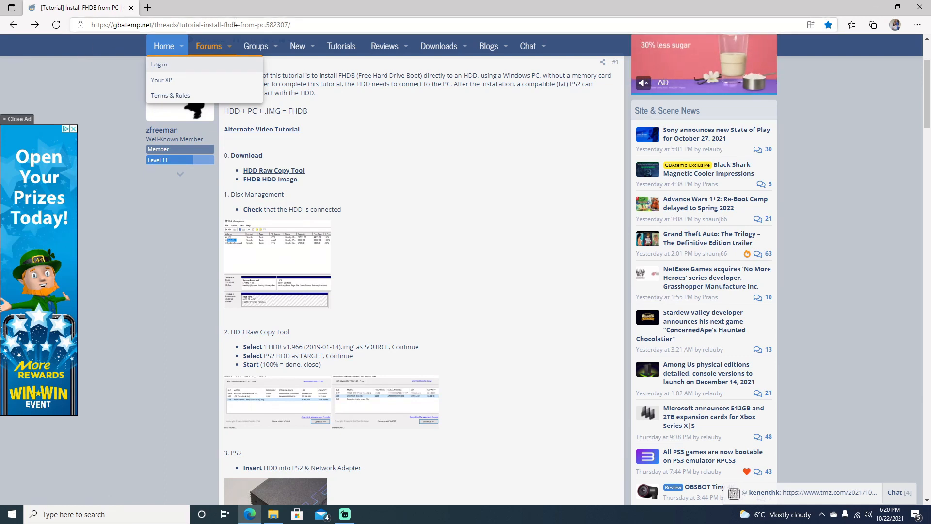
mouse_move(270, 179)
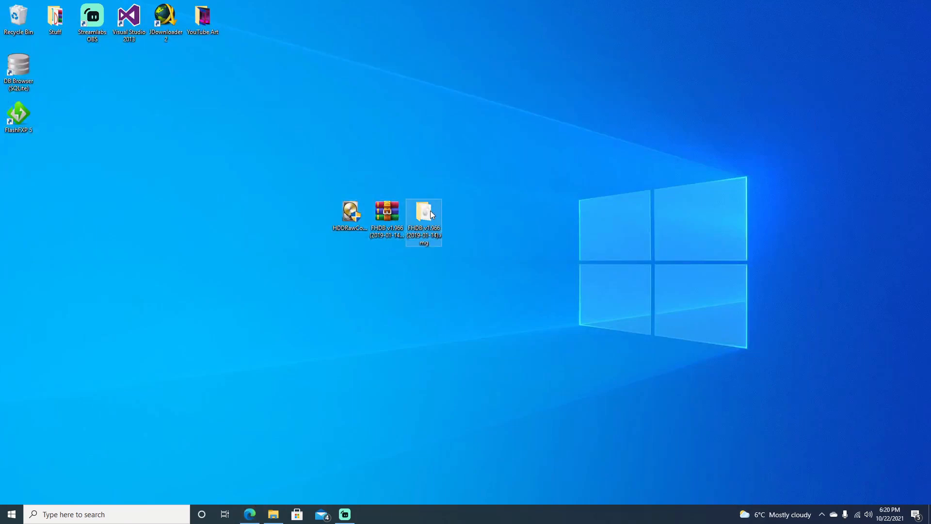
Open the desktop FHDB folder to check the extracted .img file, then close it.
double_click(424, 212)
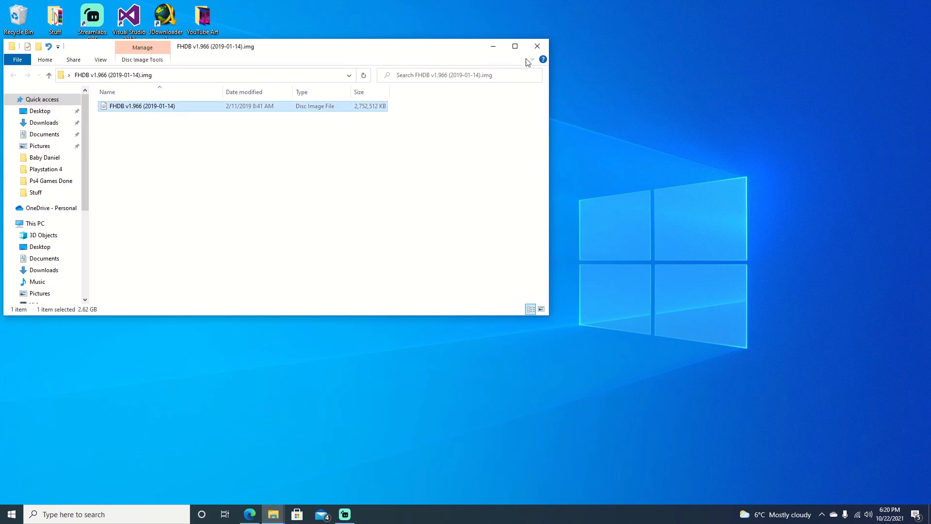
left_click(537, 46)
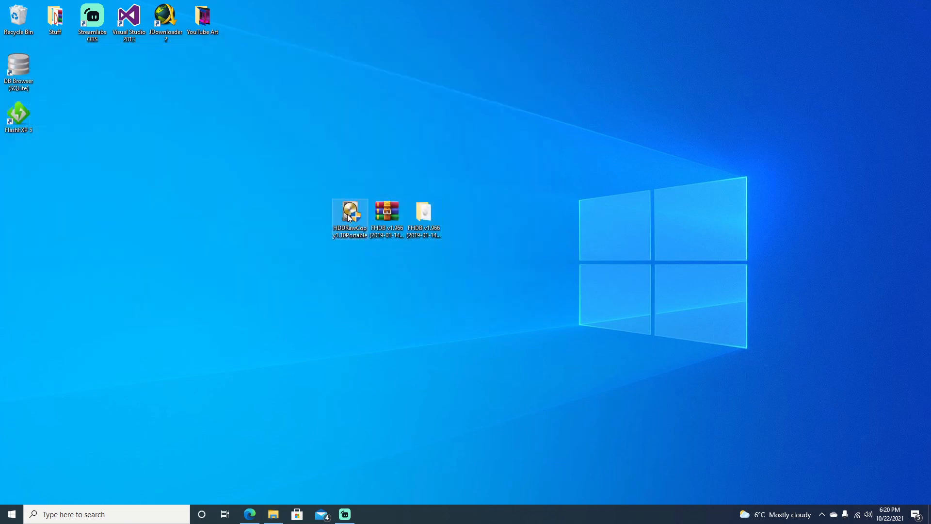
Launch HDDRawCopy and set FHDB v1.966 (2019-01-14).img as the source file.
right_click(350, 212)
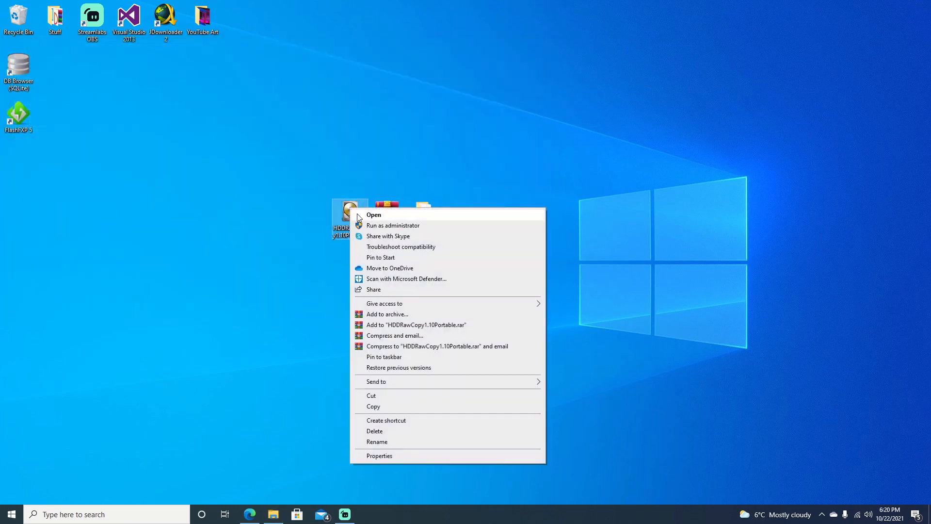
left_click(373, 214)
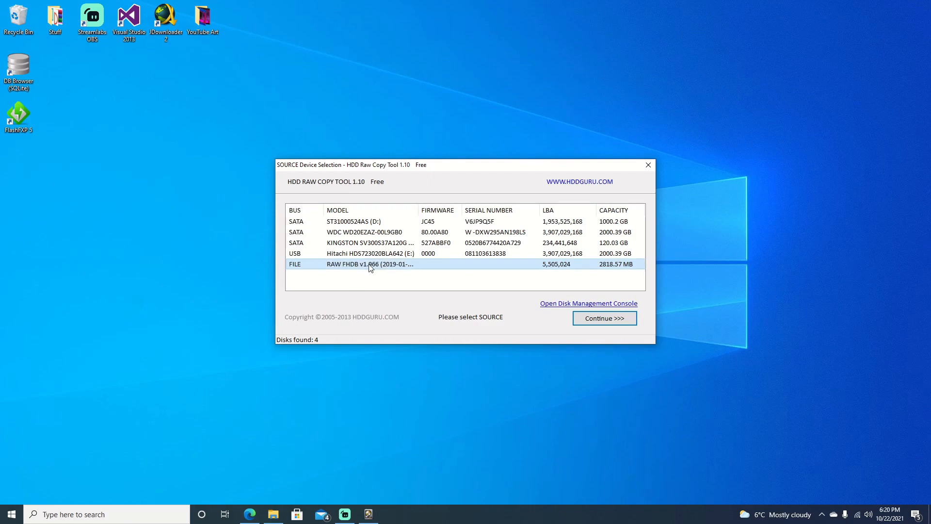
double_click(368, 264)
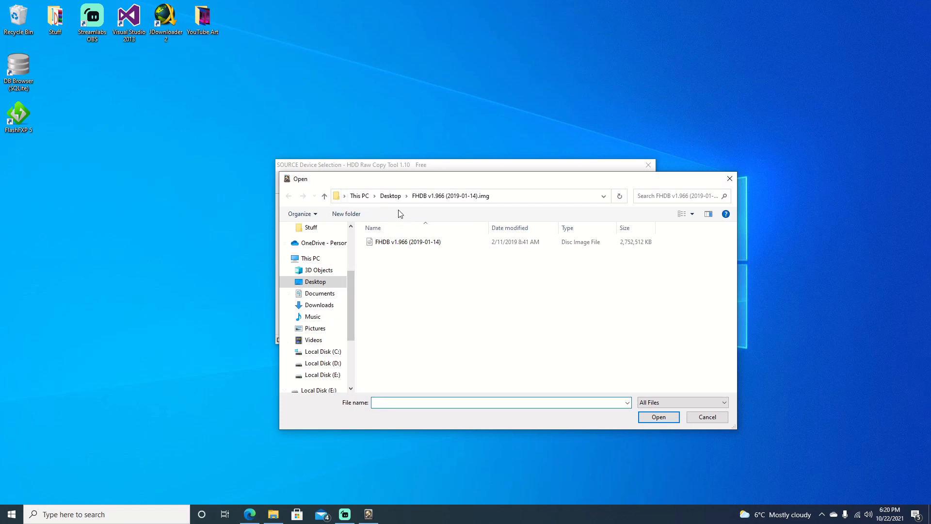
left_click(406, 242)
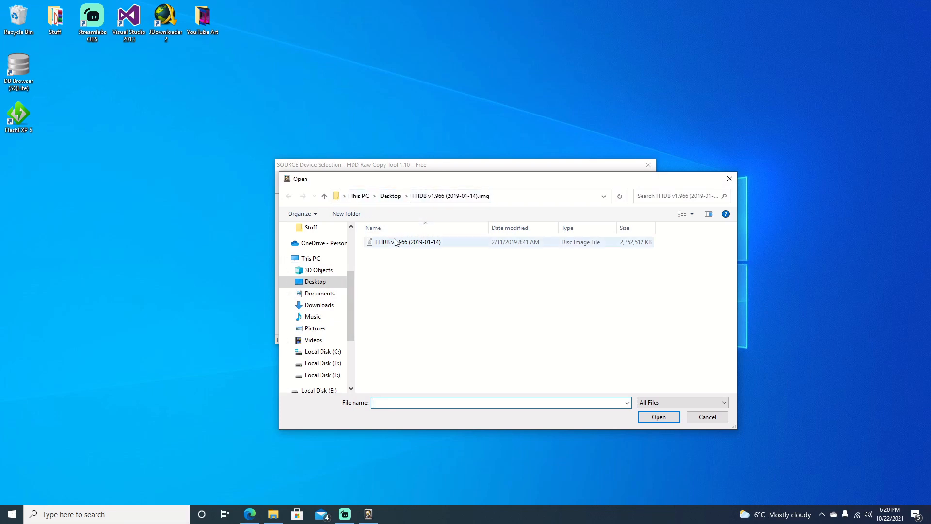
double_click(407, 242)
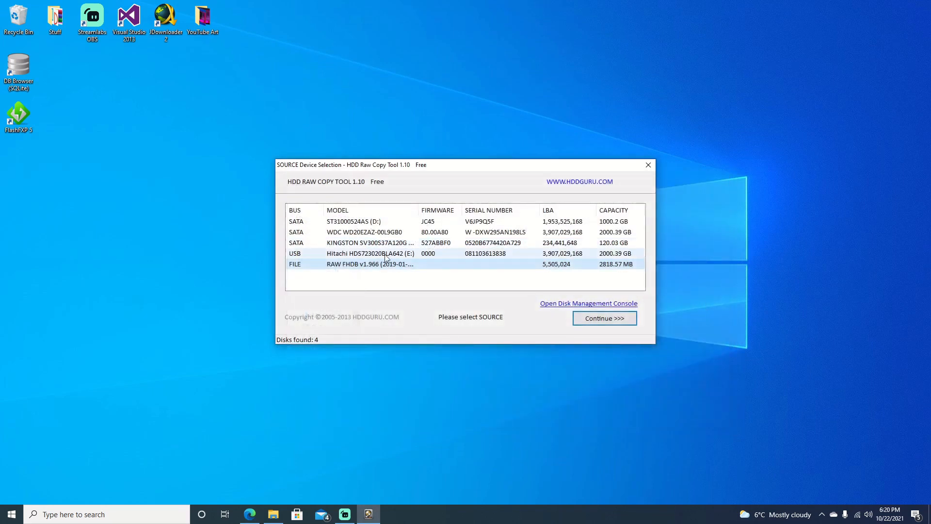
left_click(603, 318)
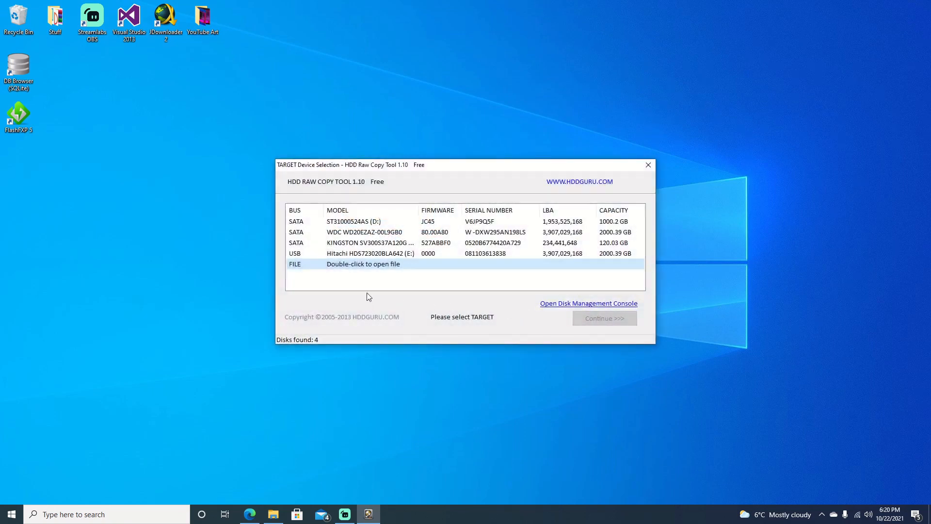
Select the 2000.39 GB WDC WD20EZAZ-00L9GB0 drive as the copy target.
left_click(369, 243)
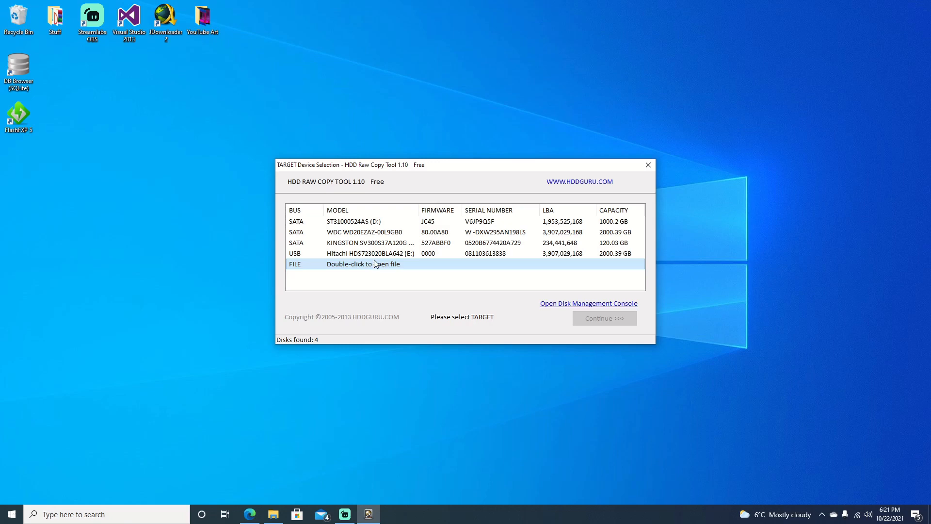
left_click(371, 232)
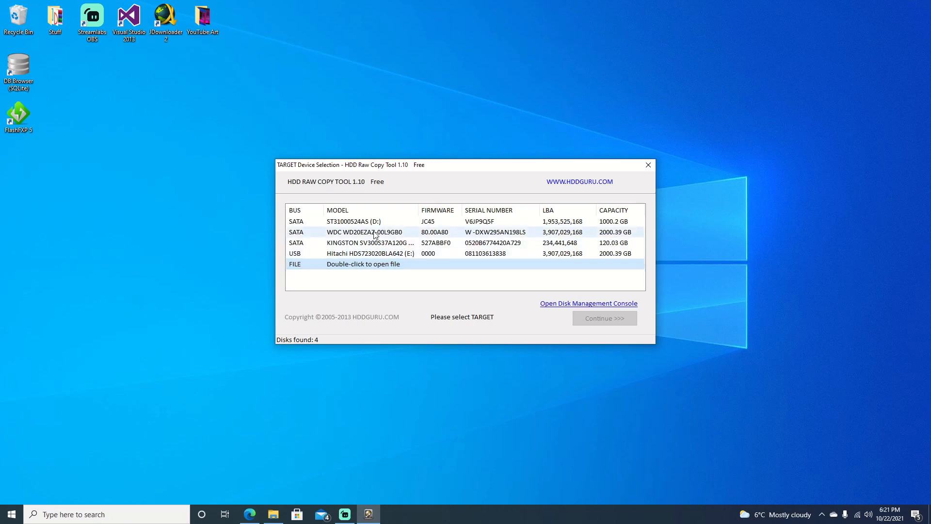
mouse_move(340, 239)
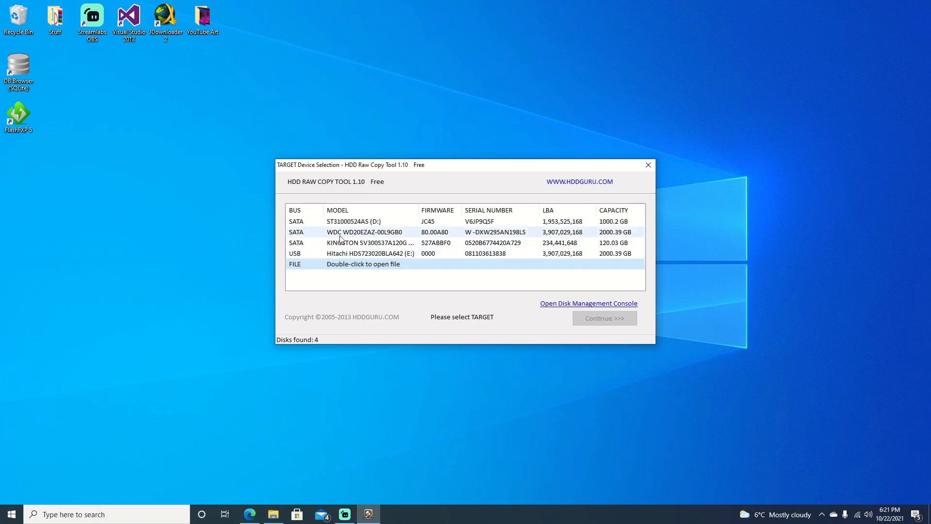
mouse_move(357, 239)
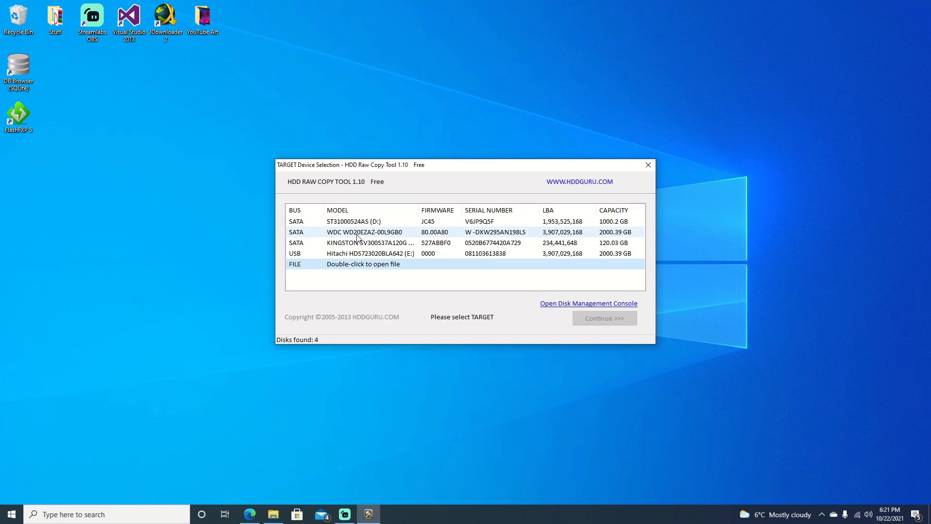
mouse_move(421, 238)
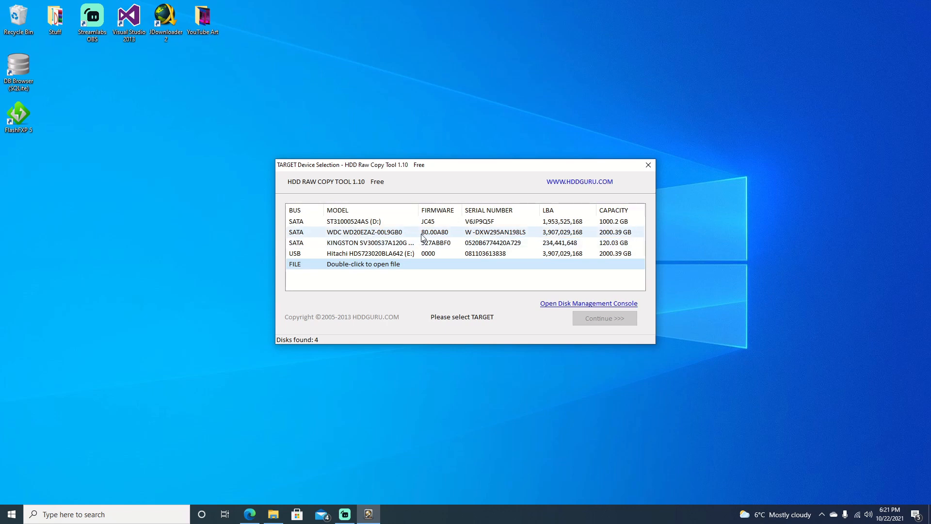
left_click(371, 232)
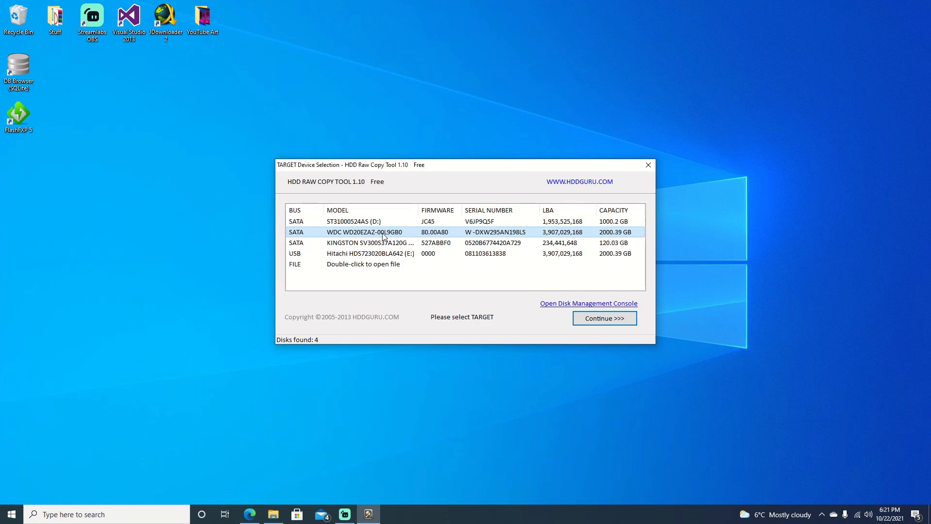
left_click(604, 318)
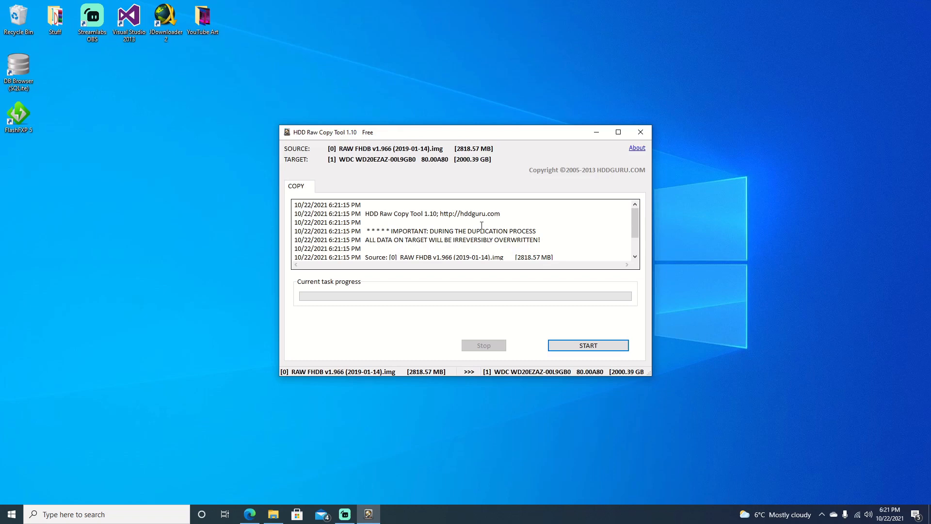
Start the image-to-drive copy and accept the overwrite warning for the WDC drive.
scroll("down", 3)
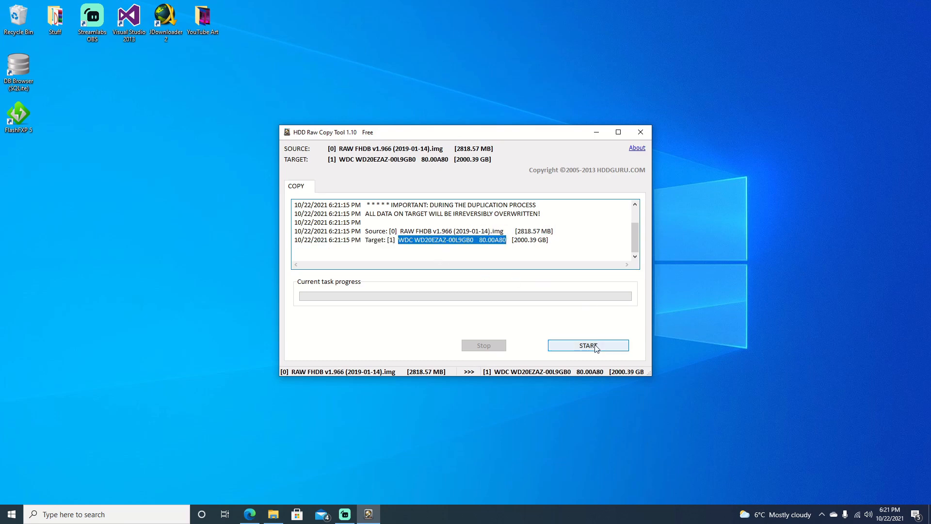
left_click(587, 345)
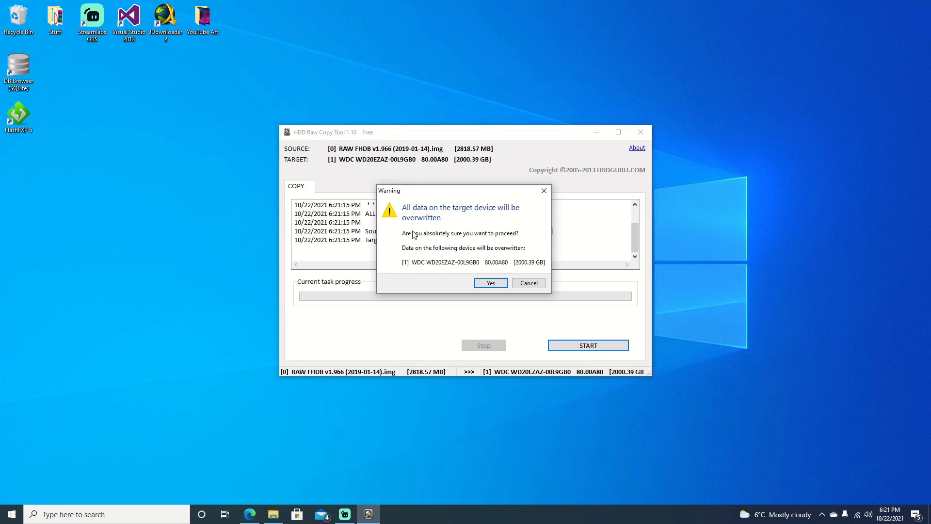
mouse_move(491, 283)
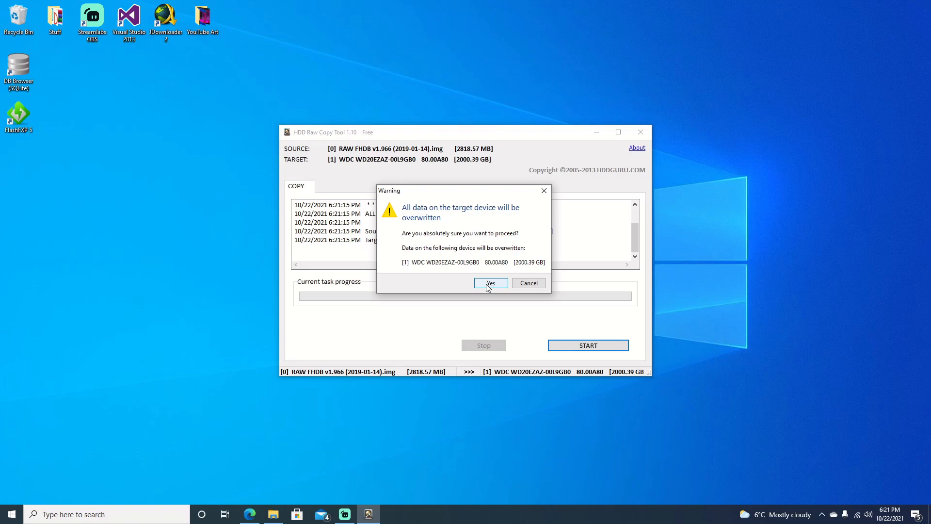
left_click(490, 283)
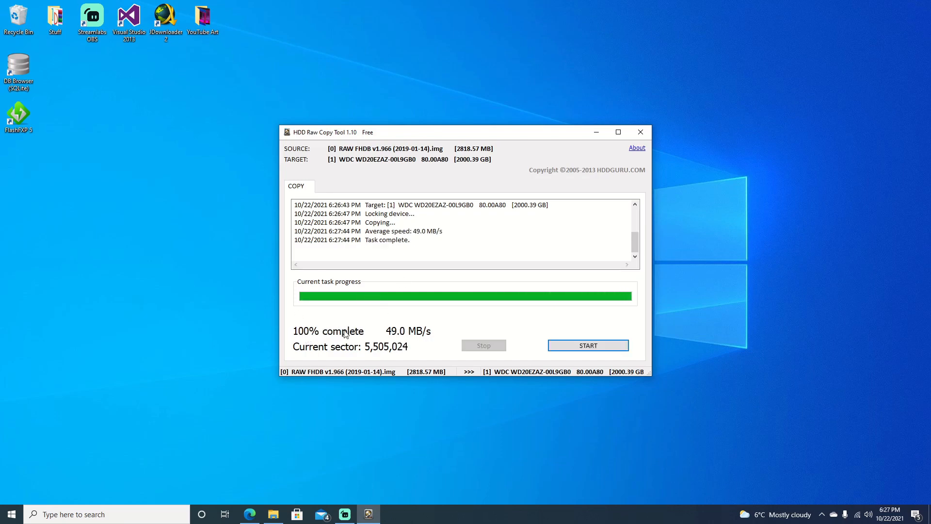
Mark 'Task complete' in the log at 100%, then close HDD Raw Copy Tool.
double_click(386, 239)
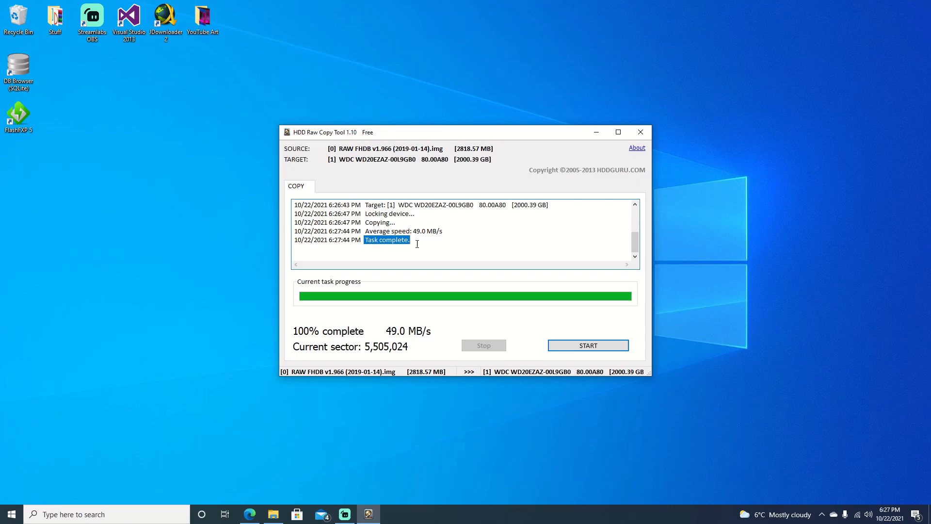
mouse_move(640, 131)
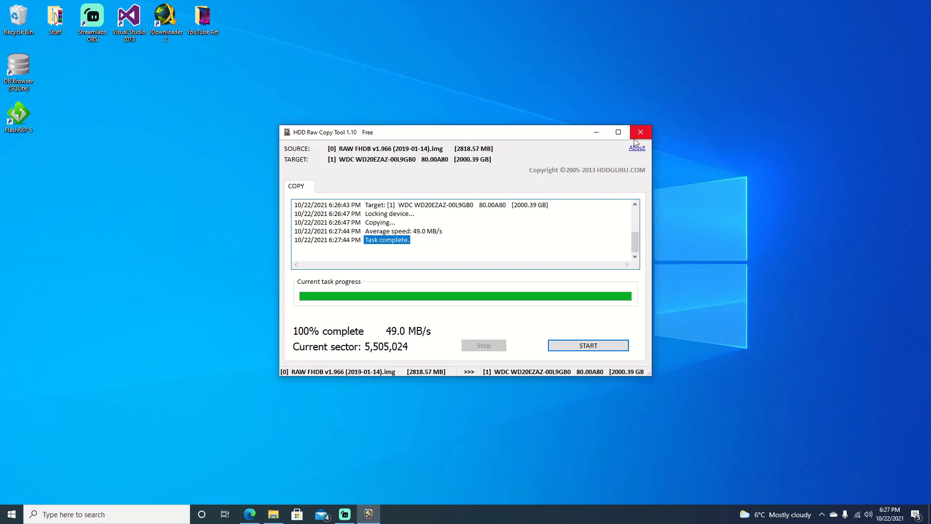
left_click(640, 131)
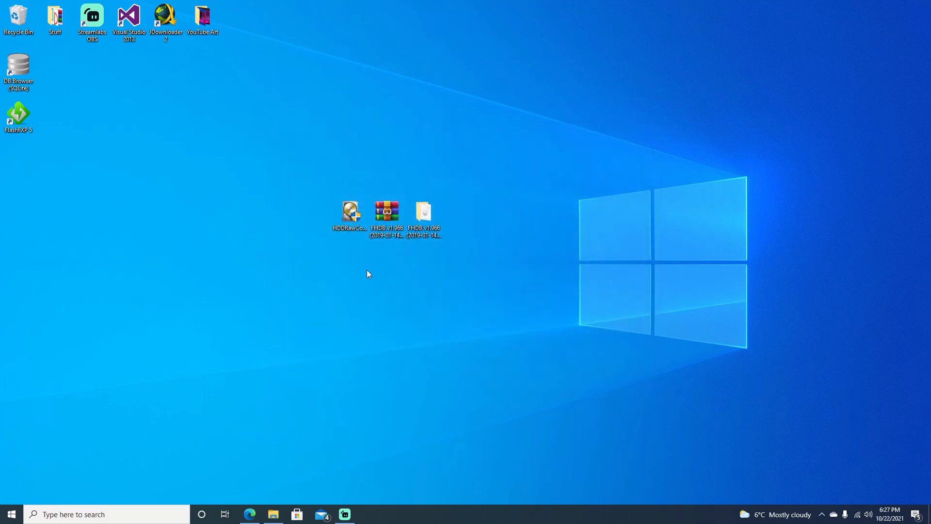
mouse_move(377, 195)
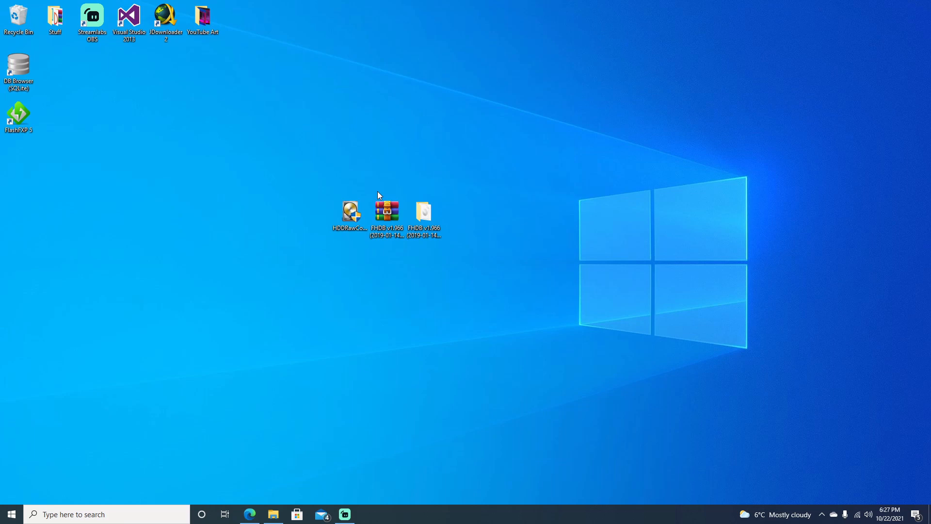
mouse_move(487, 273)
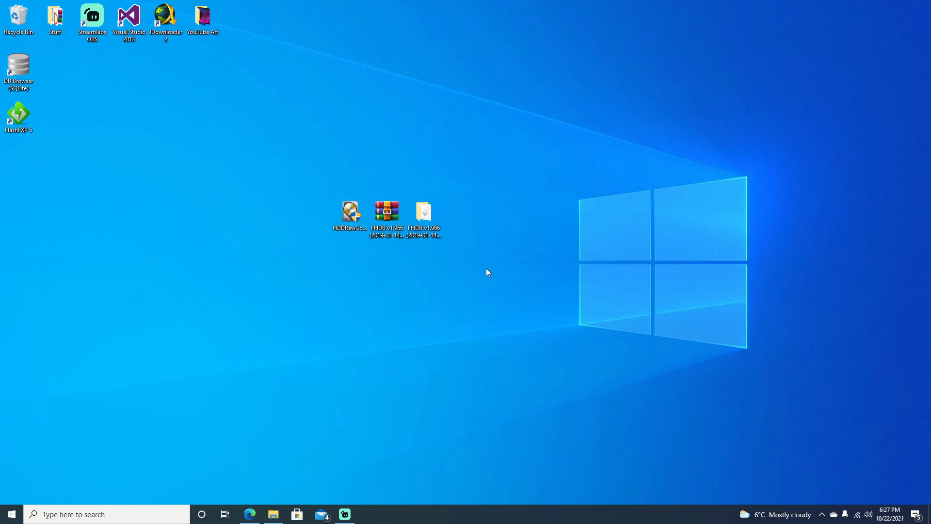
mouse_move(572, 290)
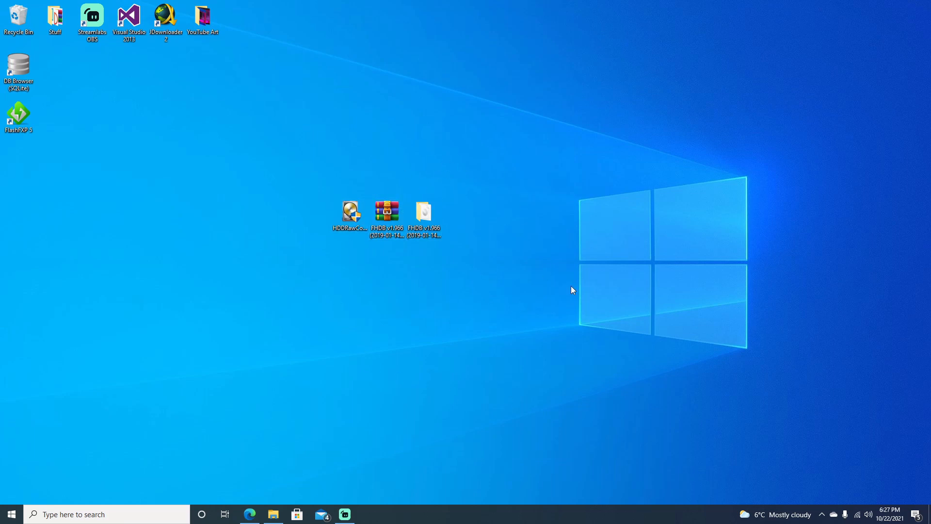
mouse_move(821, 514)
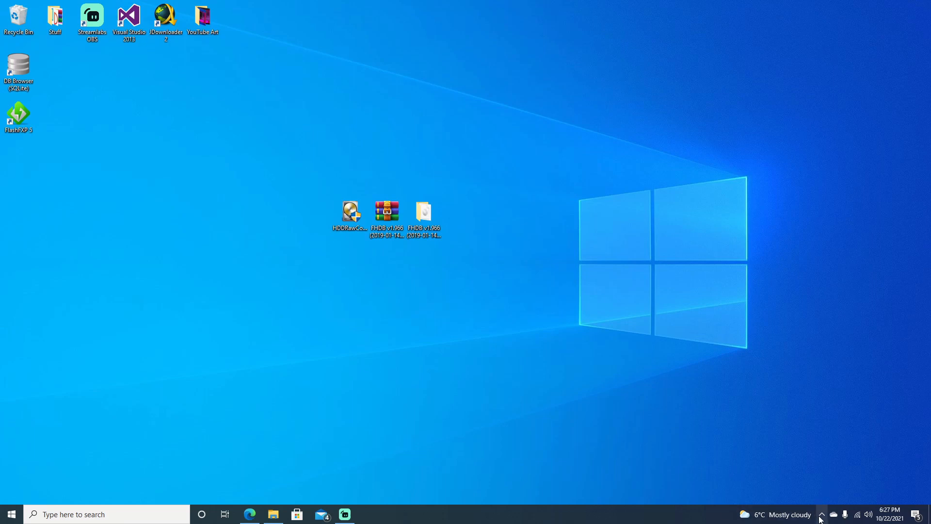
mouse_move(822, 514)
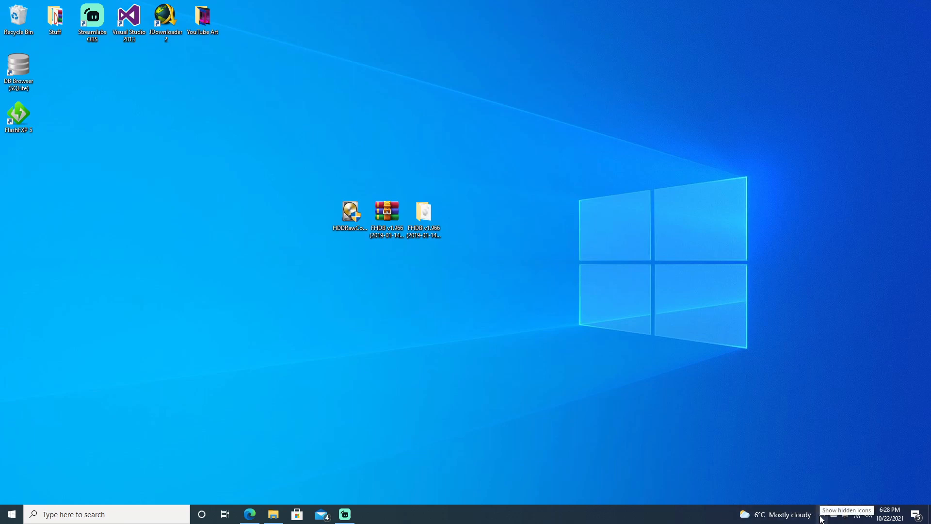
mouse_move(403, 305)
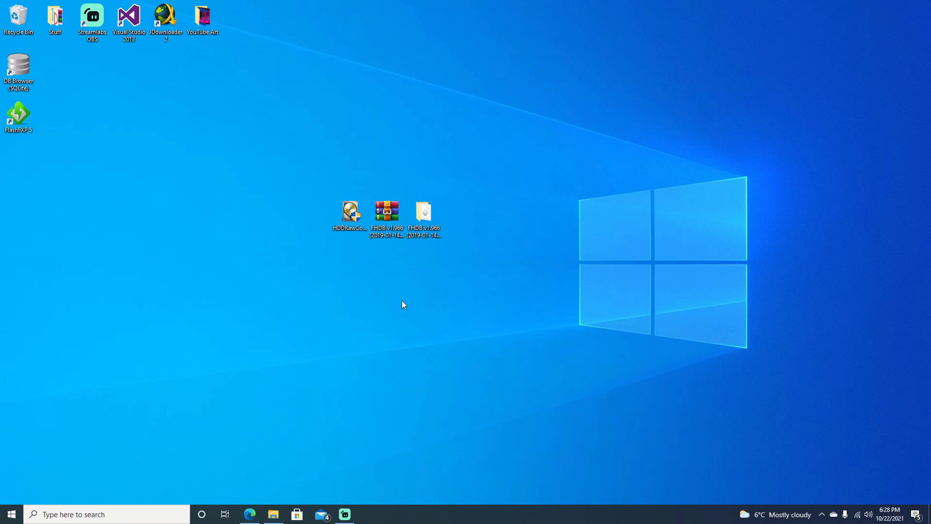